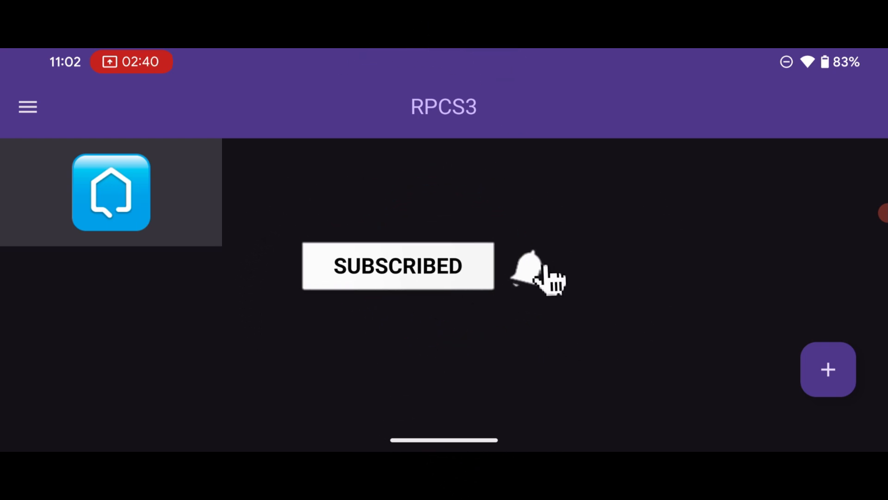
Step: Leave RPCS3's empty game list and bring up the RPCSX rpcsx-ui-android GitHub page
click(525, 268)
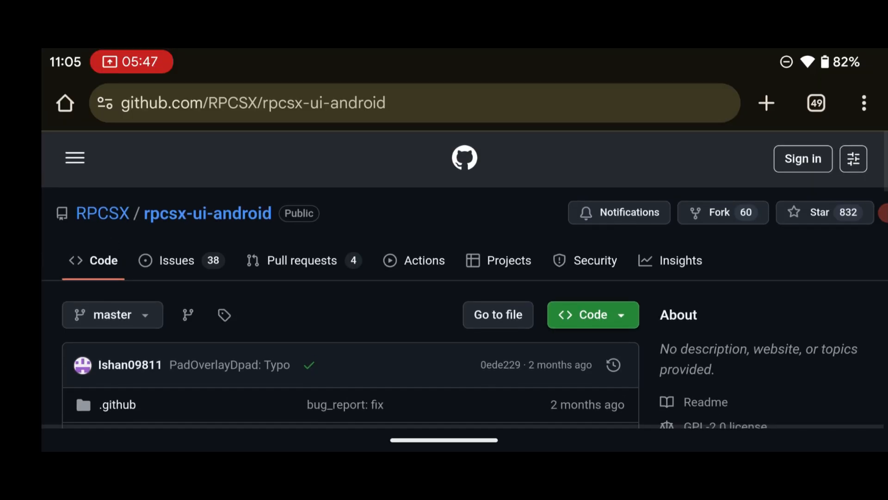
scroll(down, 3)
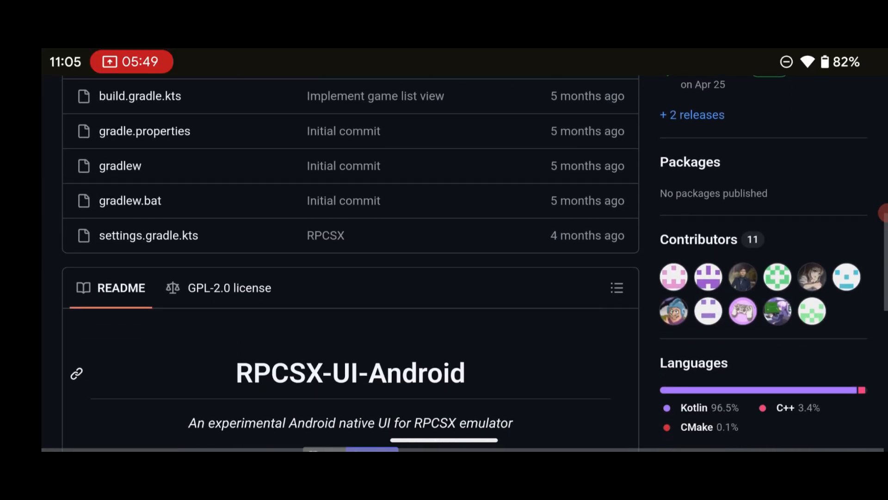
scroll(up, 3)
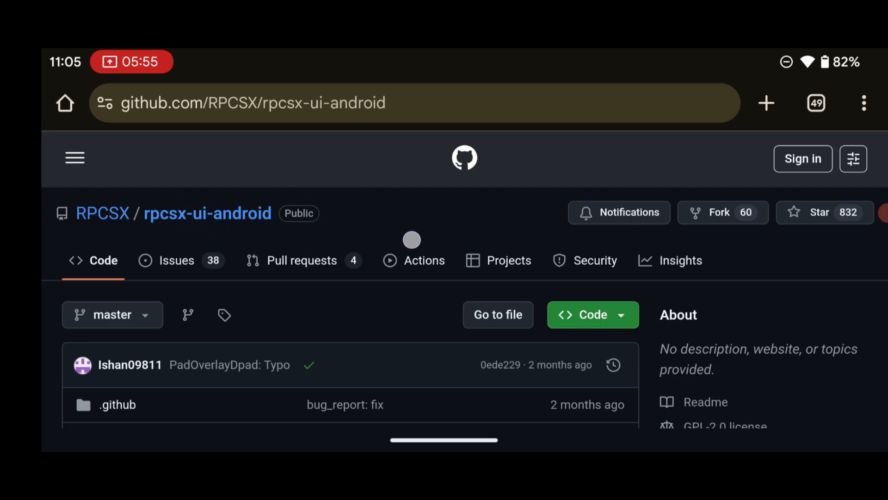
scroll(down, 3)
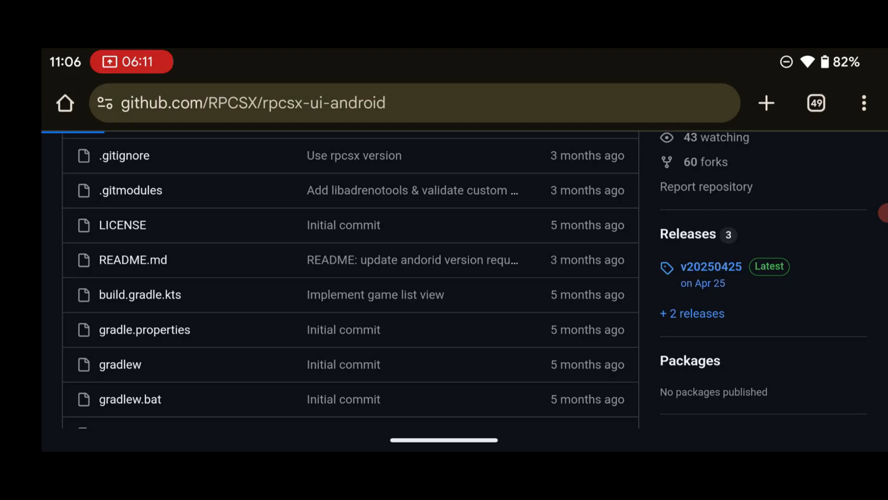
Step: Download rpcsx-release.apk from the v20250425 release assets, confirming the repeat download
click(711, 266)
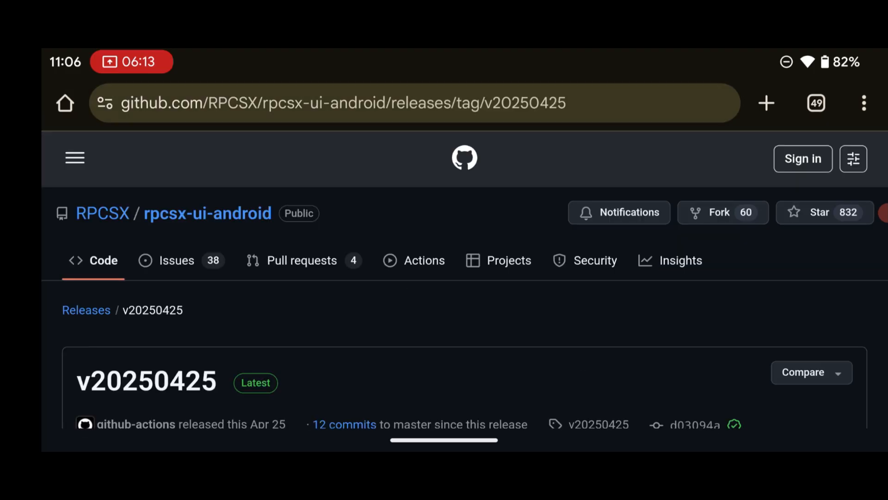
scroll(down, 3)
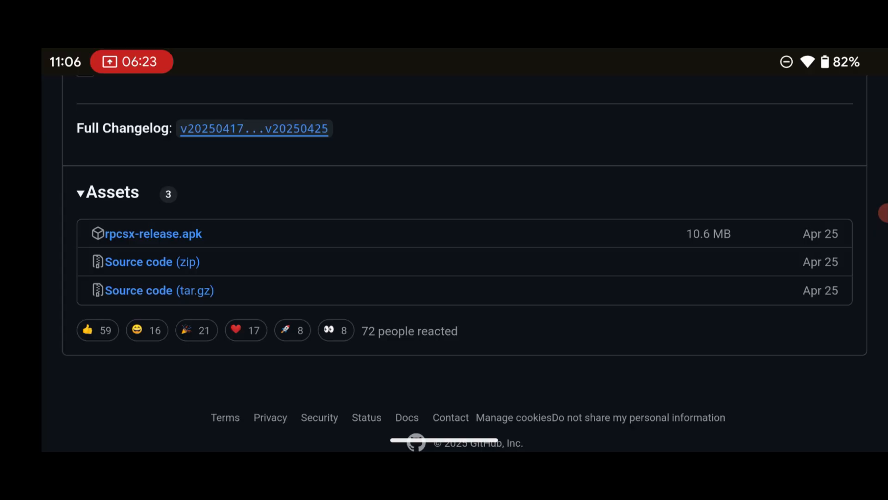
click(153, 233)
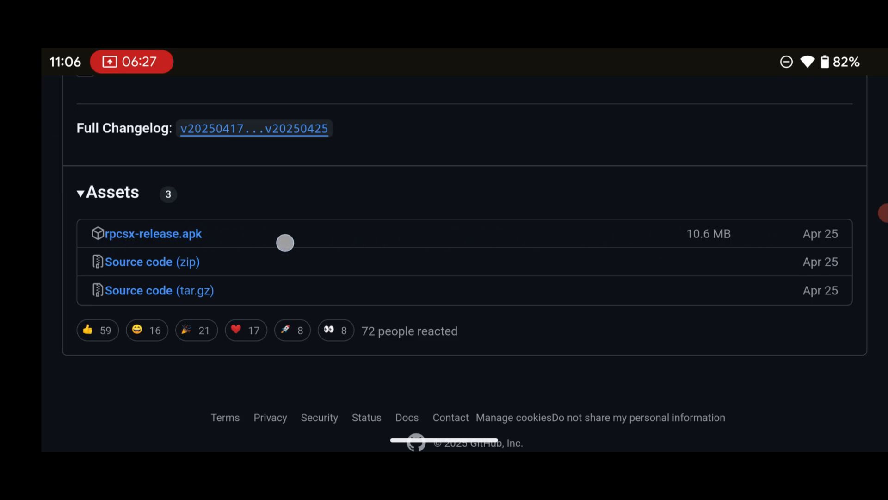
mouse_move(155, 225)
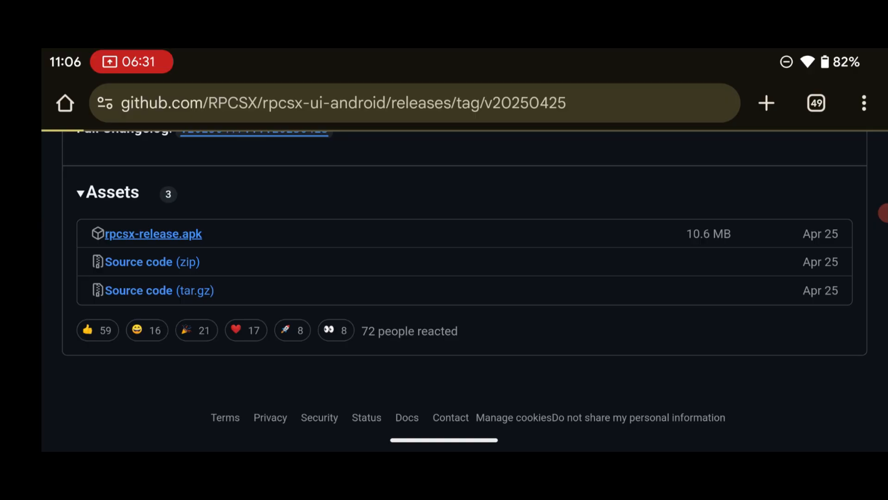
click(153, 233)
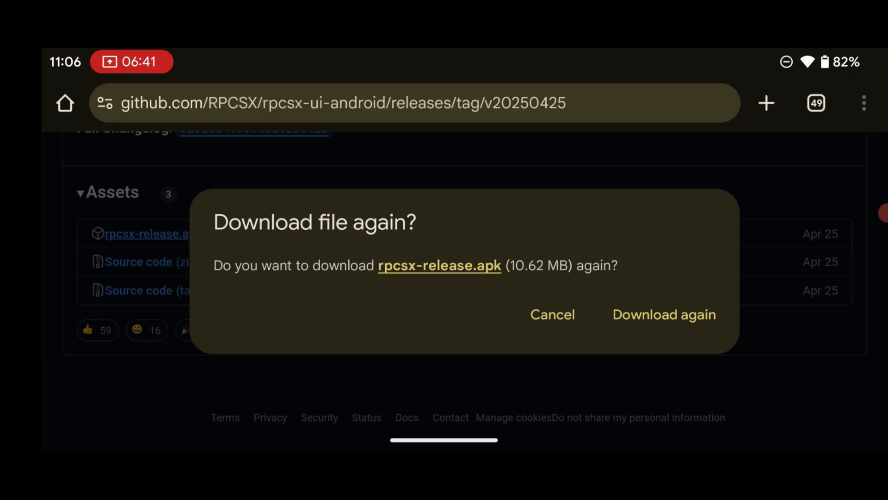
click(553, 314)
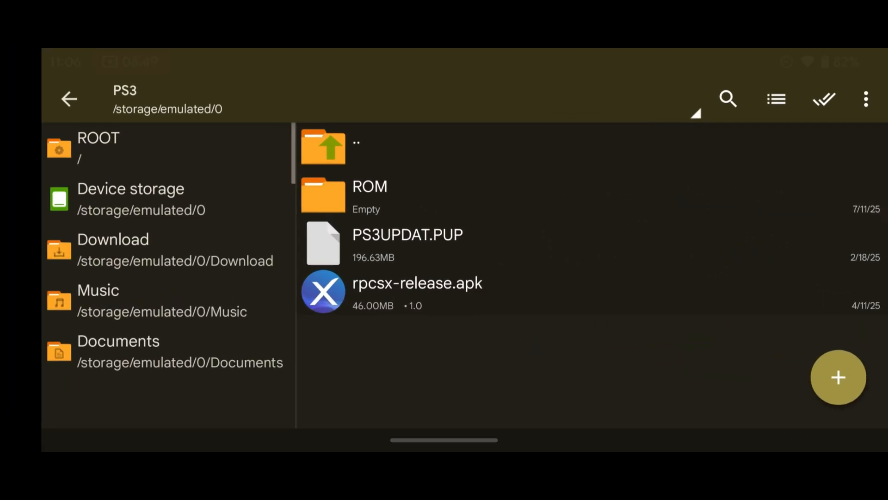
Step: Return from ZArchiver to Chrome ready for a new web address
click(416, 292)
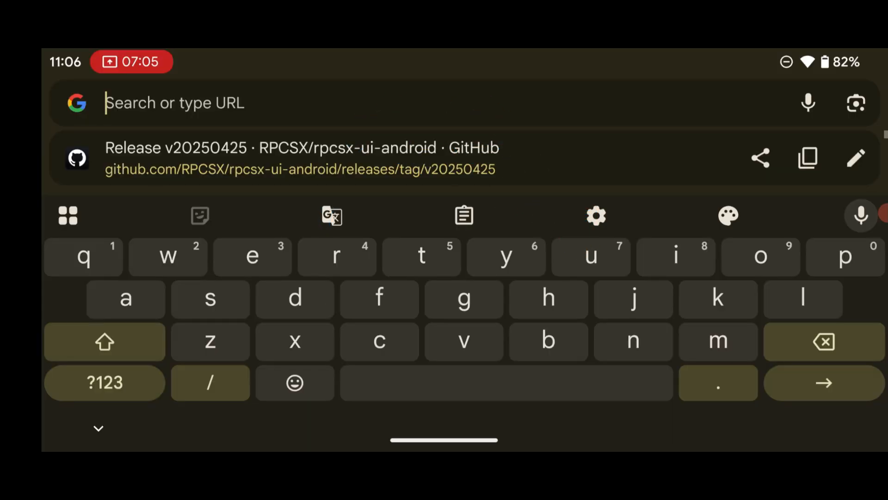
Step: Search for the PS3 firmware download and reach Sony's system software update page
text(ps2 bios download)
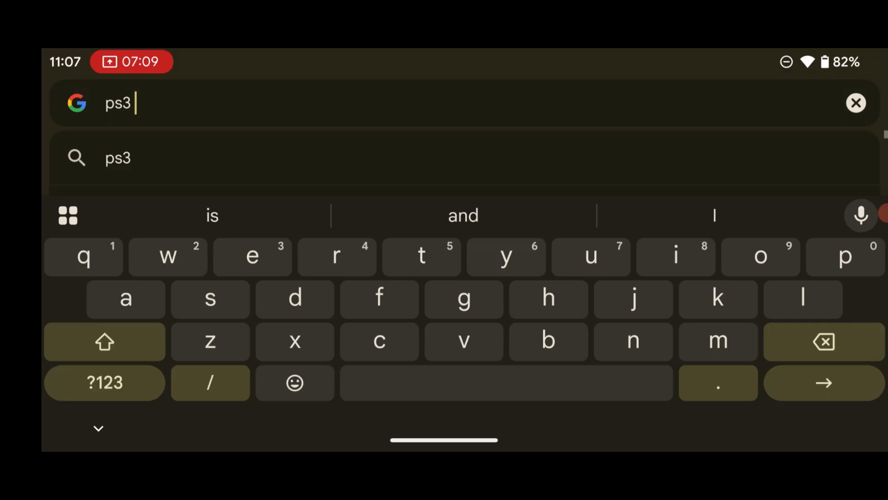
text(firm)
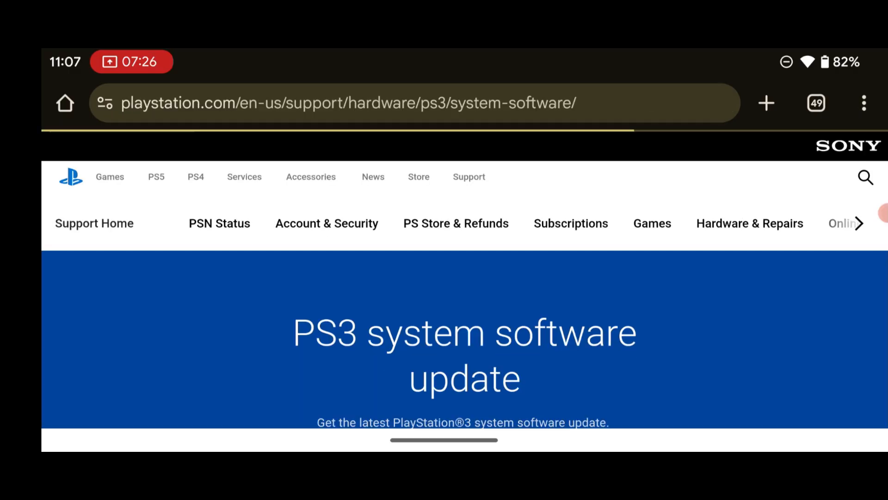
scroll(down, 3)
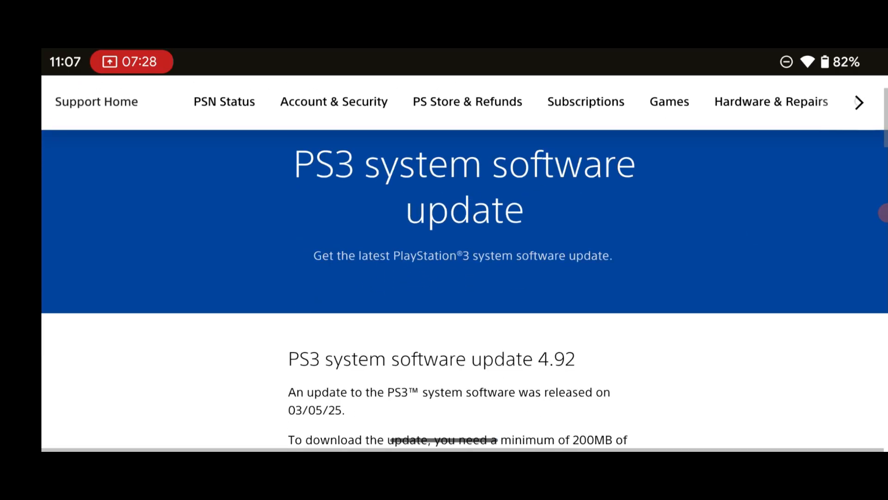
scroll(down, 3)
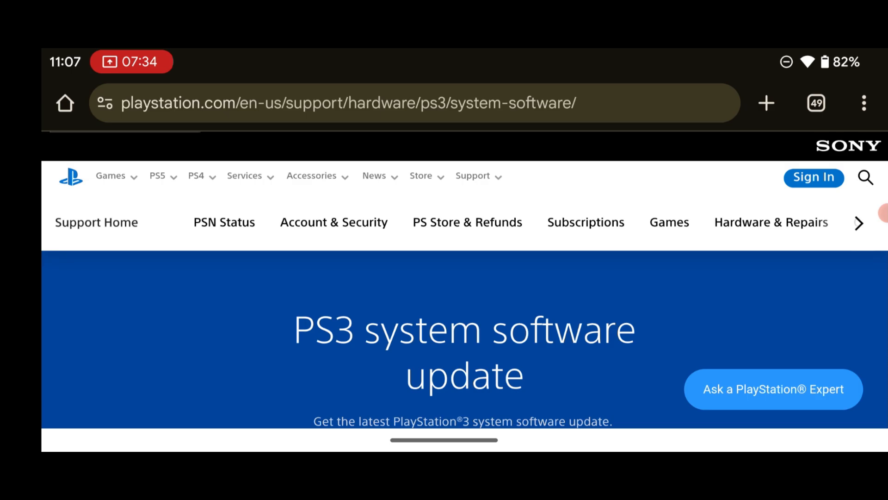
click(863, 102)
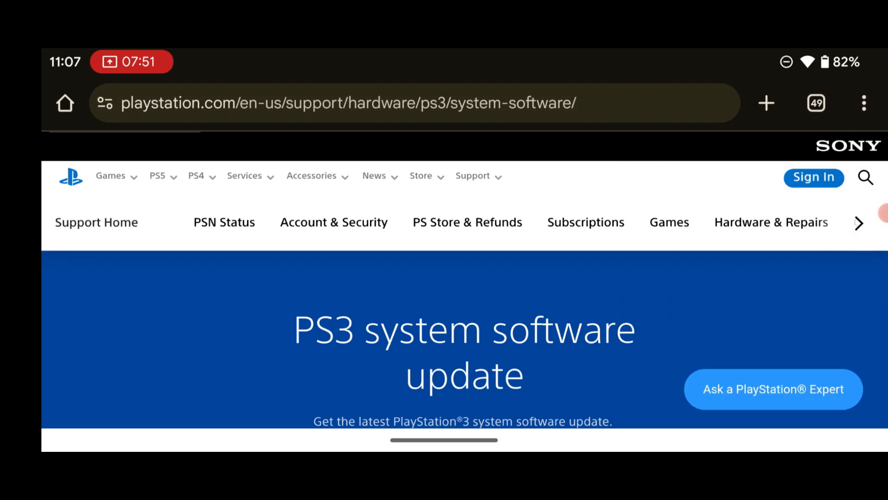
click(862, 101)
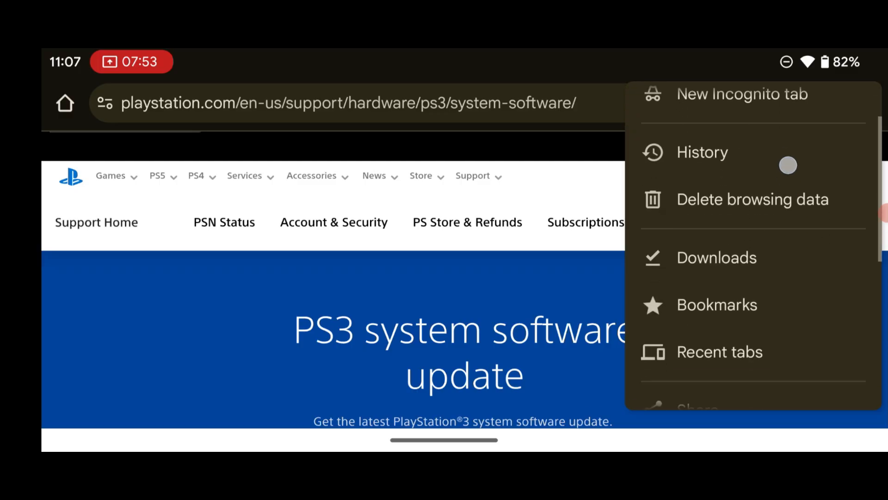
scroll(down, 3)
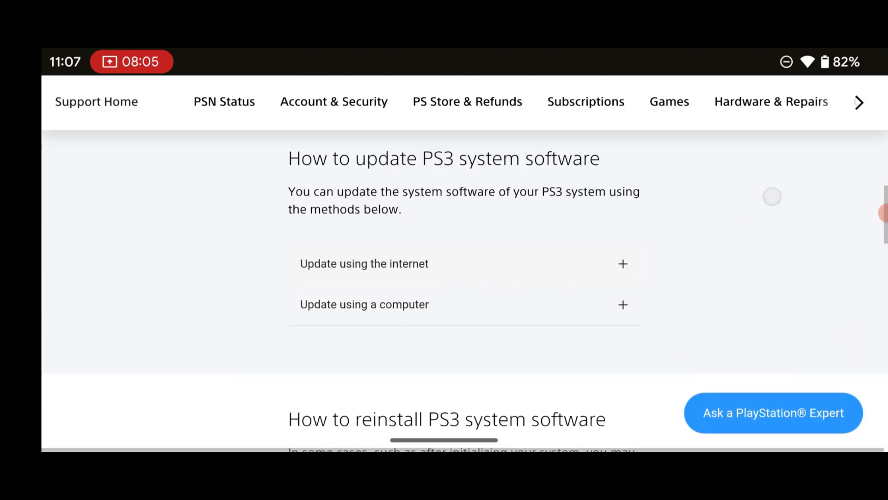
Step: Expand the 'Update using a computer' instructions on the PlayStation Support page
scroll(down, 3)
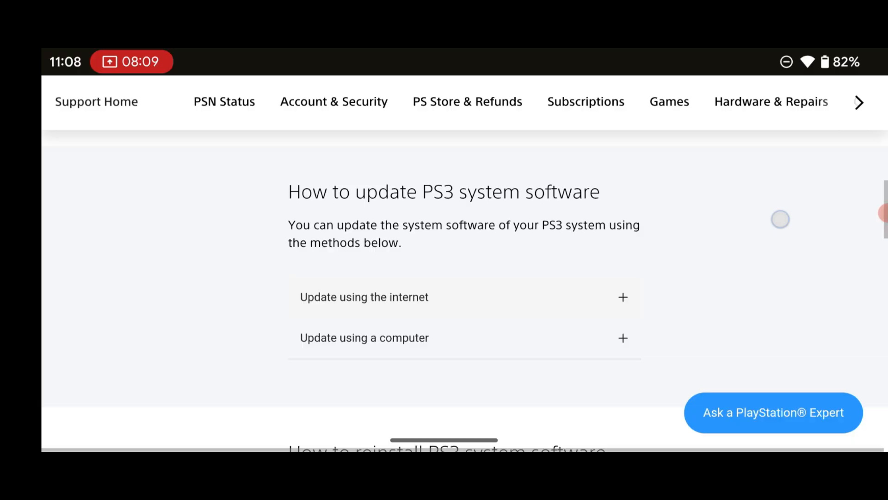
scroll(down, 3)
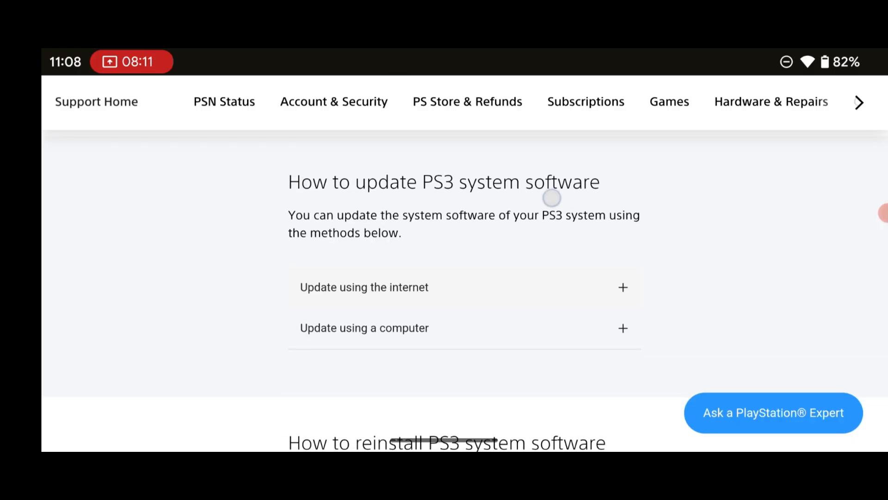
mouse_move(661, 190)
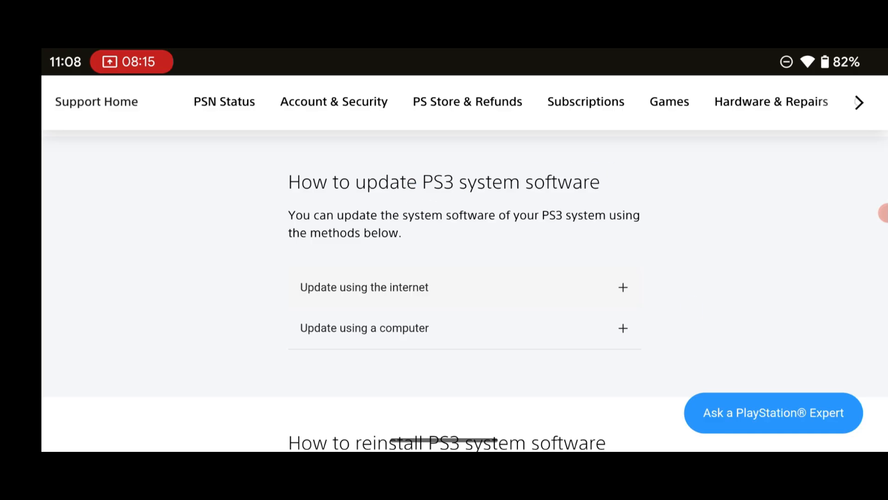
scroll(down, 3)
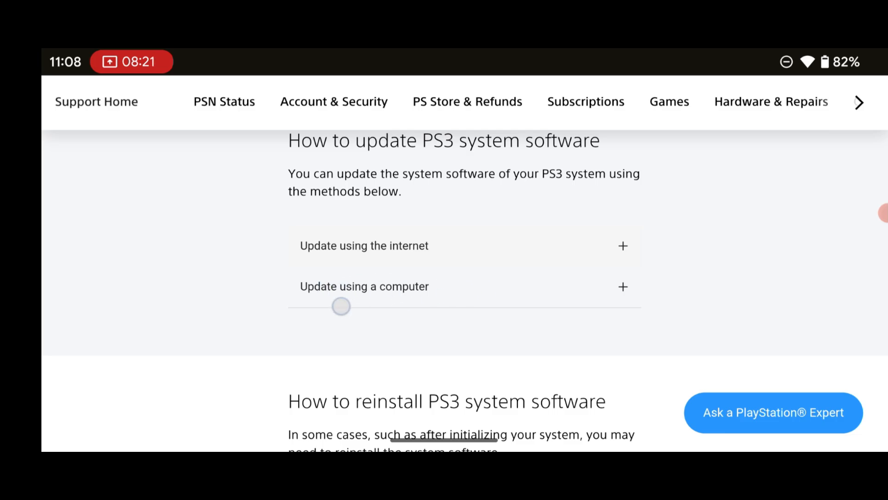
click(365, 285)
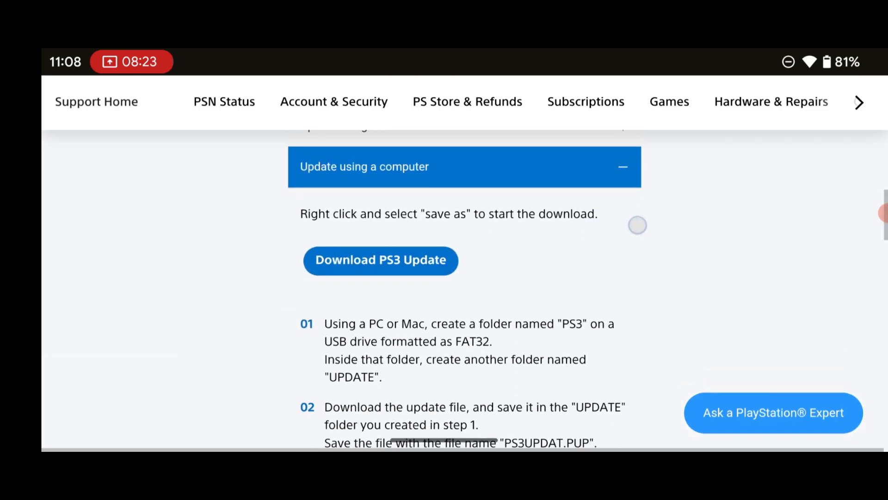
scroll(down, 3)
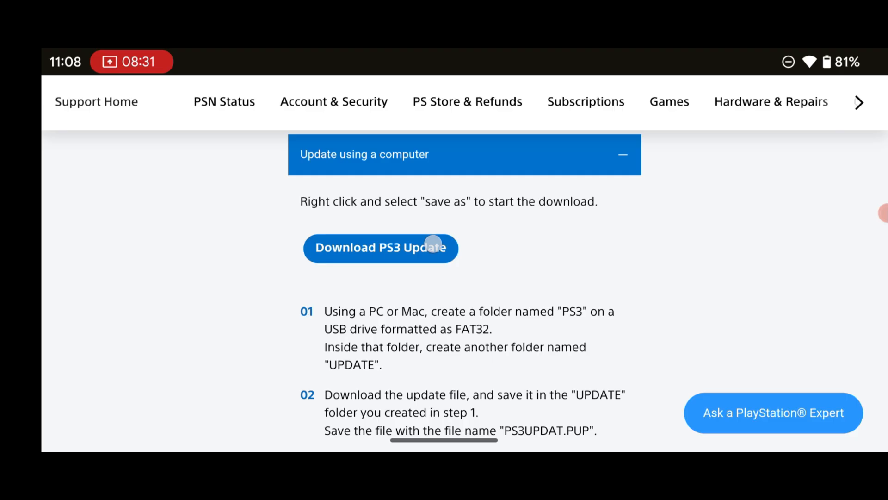
Step: Try the Download PS3 Update button and bring up its link options menu
click(391, 248)
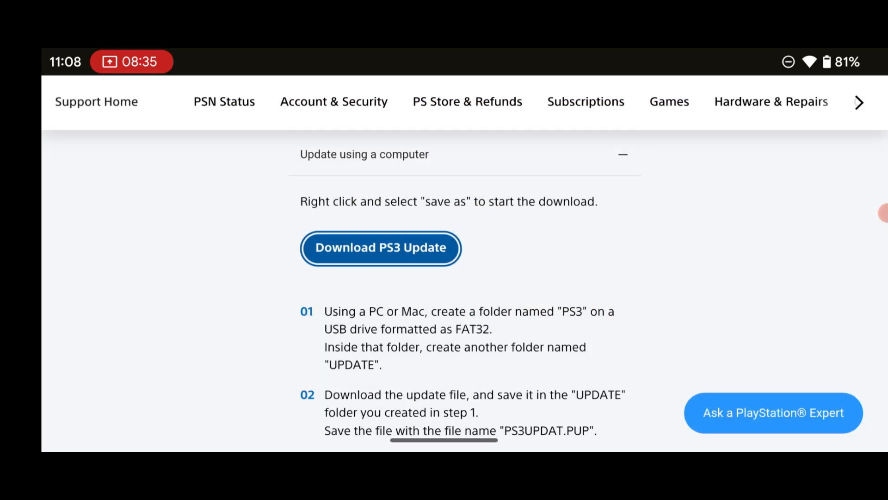
right_click(381, 248)
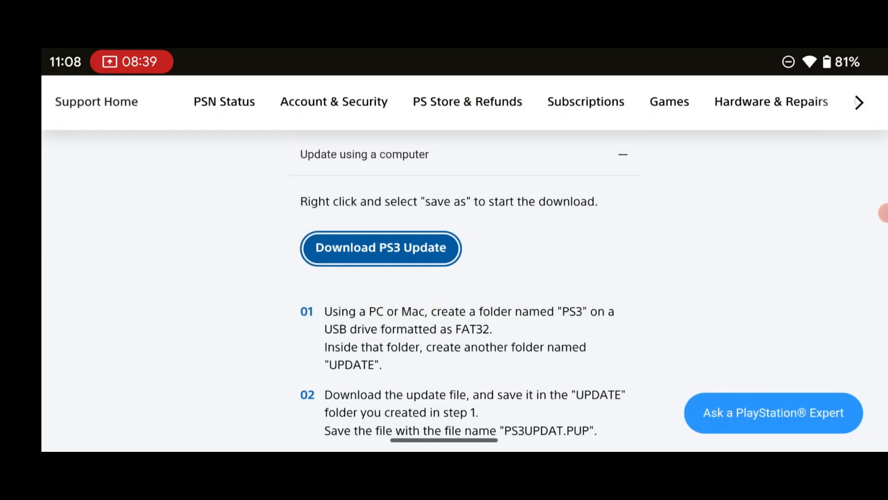
right_click(381, 248)
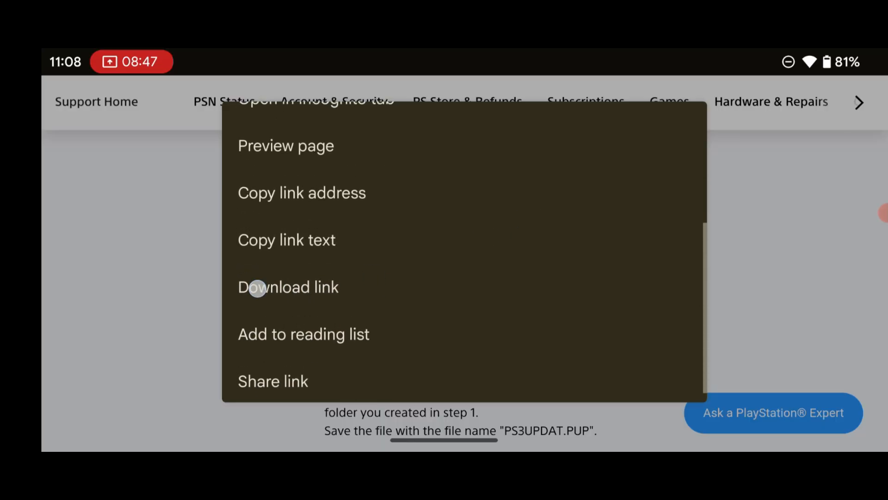
Step: Download the linked PS3UPDAT.PUP firmware file, confirming the repeat download
click(255, 287)
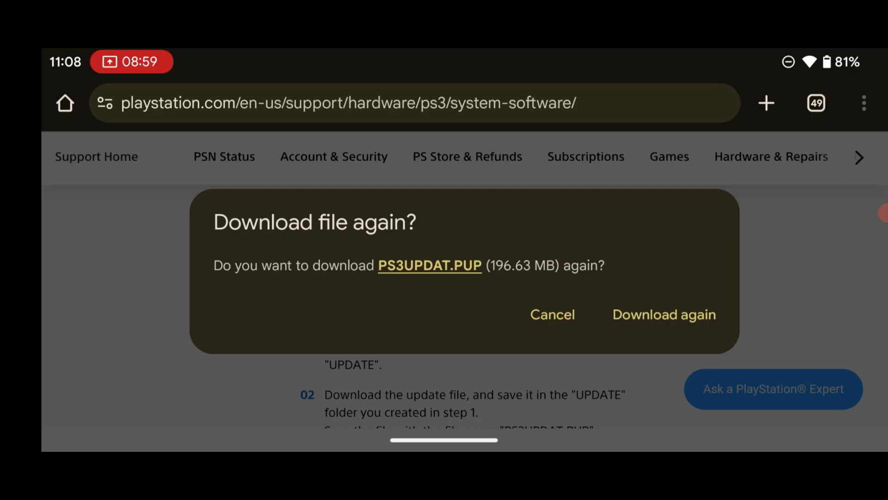
click(553, 314)
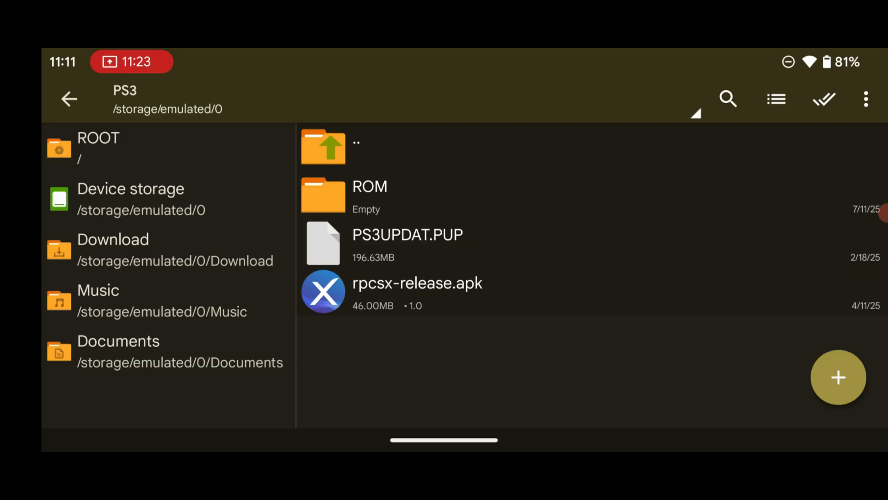
Step: Install RPCSX from rpcsx-release.apk and launch the newly installed app
click(416, 292)
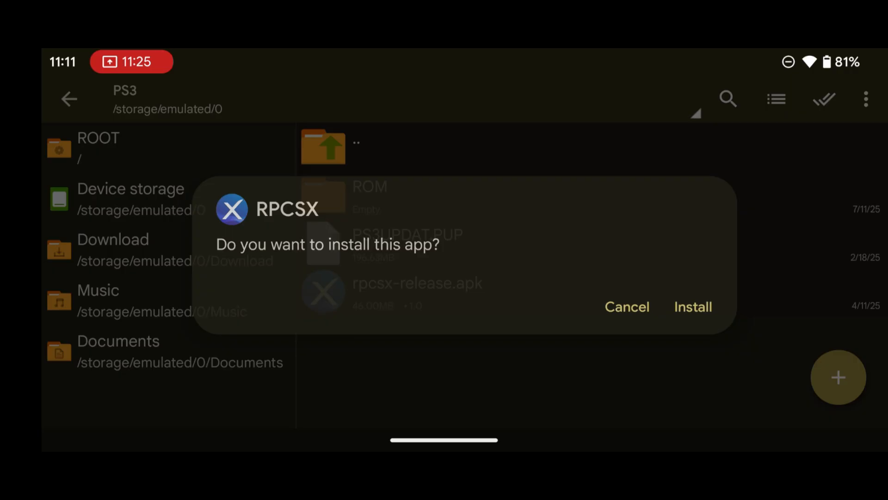
click(692, 306)
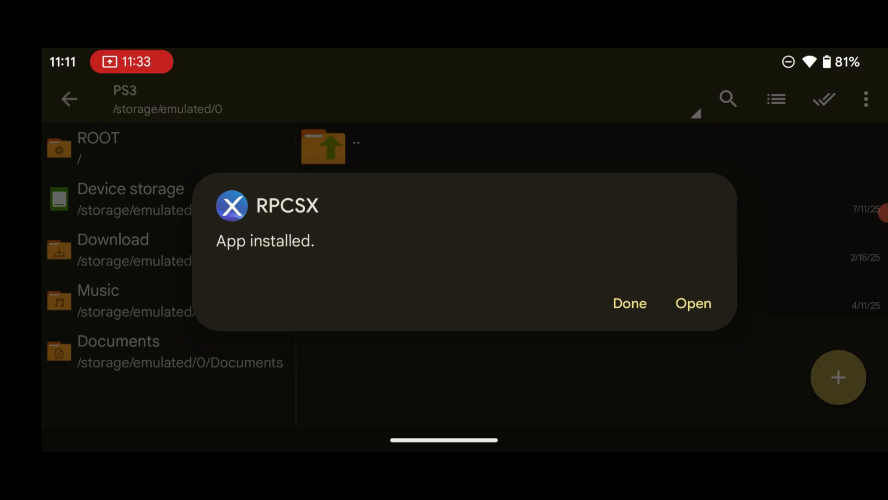
click(693, 304)
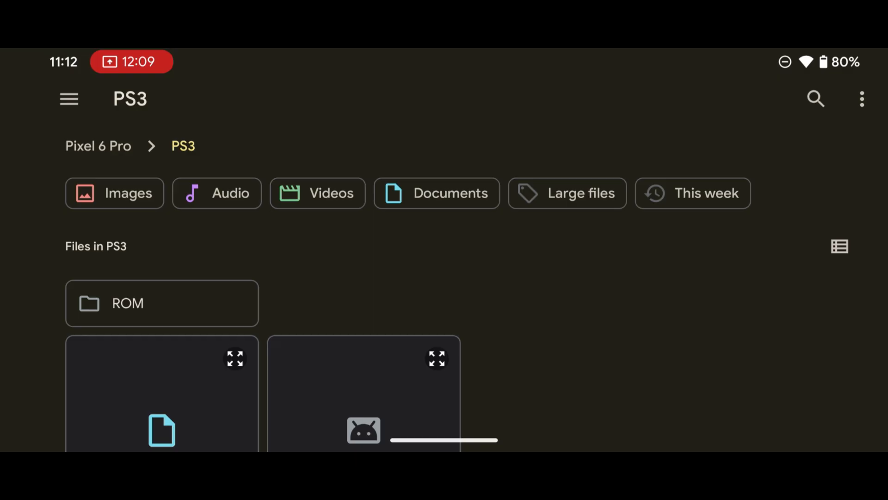
Step: Scroll the Android file picker toward the PS3 folder's firmware file
scroll(down, 3)
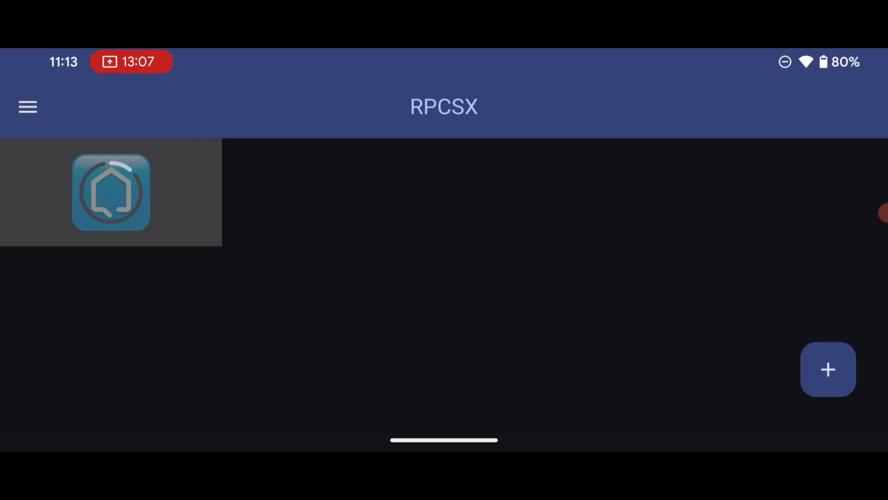
Step: Start adding a games folder from the RPCSX screen
click(827, 369)
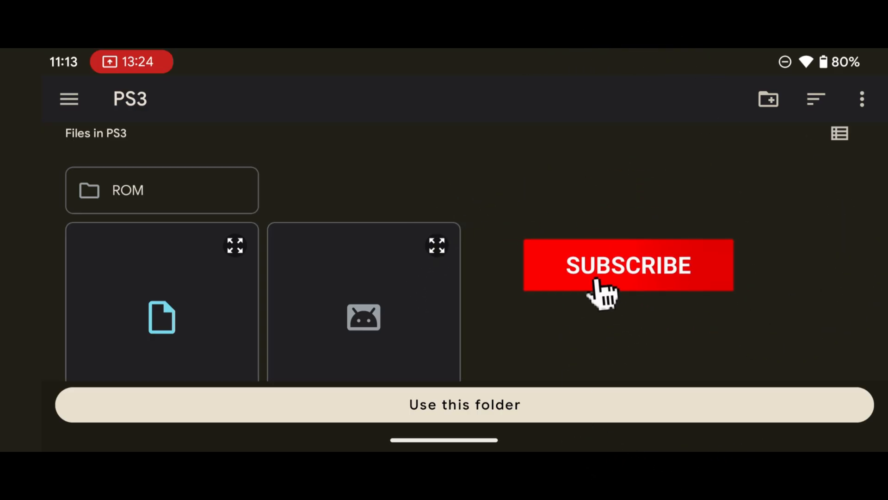
Step: Choose the ROM folder as the games location and allow RPCSX access to it
click(628, 266)
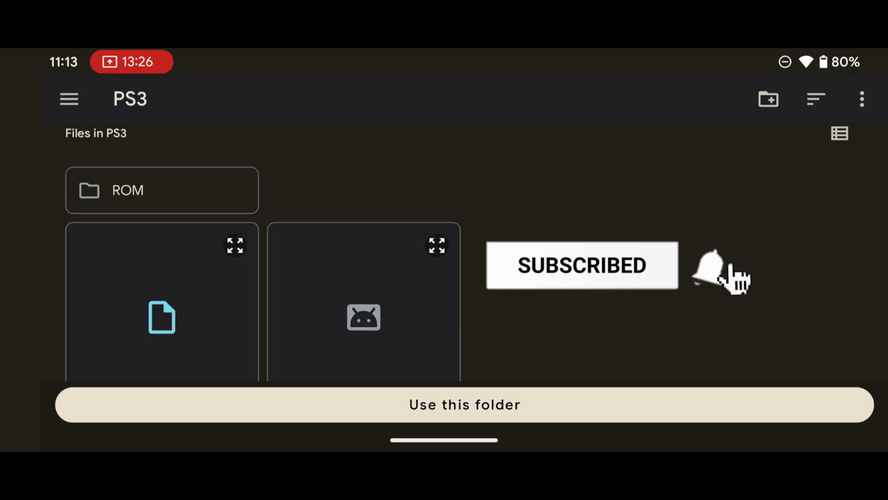
click(709, 270)
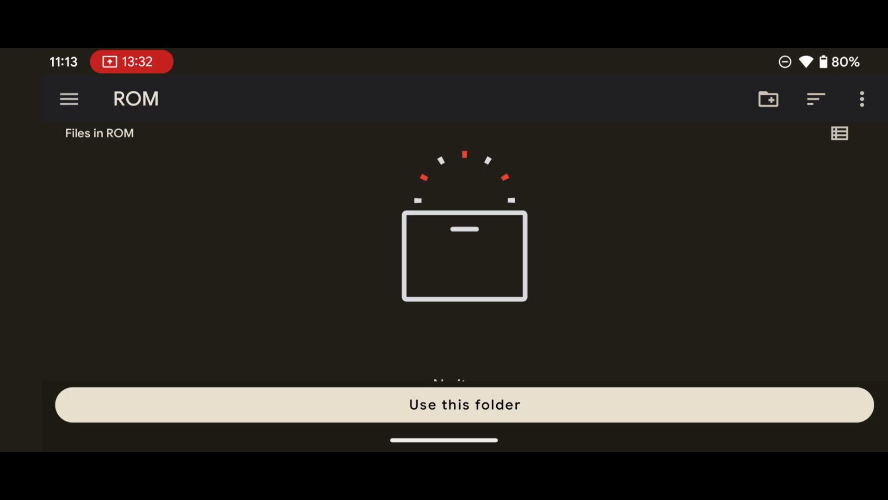
click(464, 404)
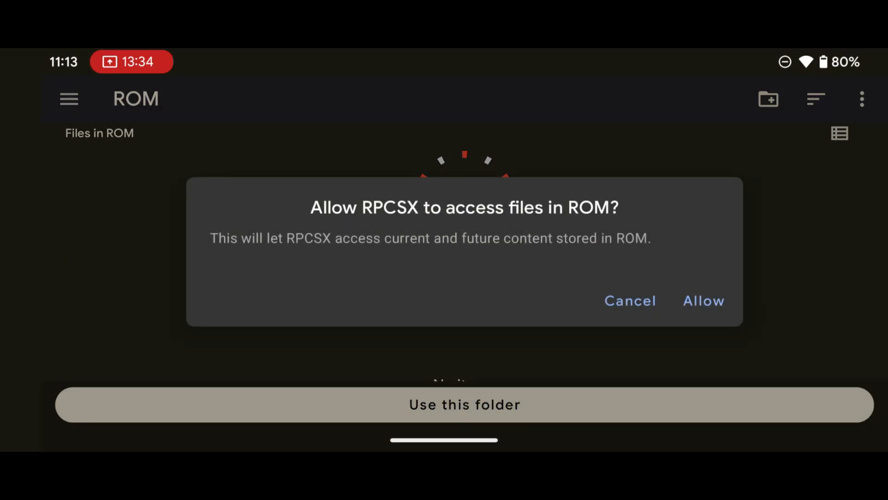
click(703, 301)
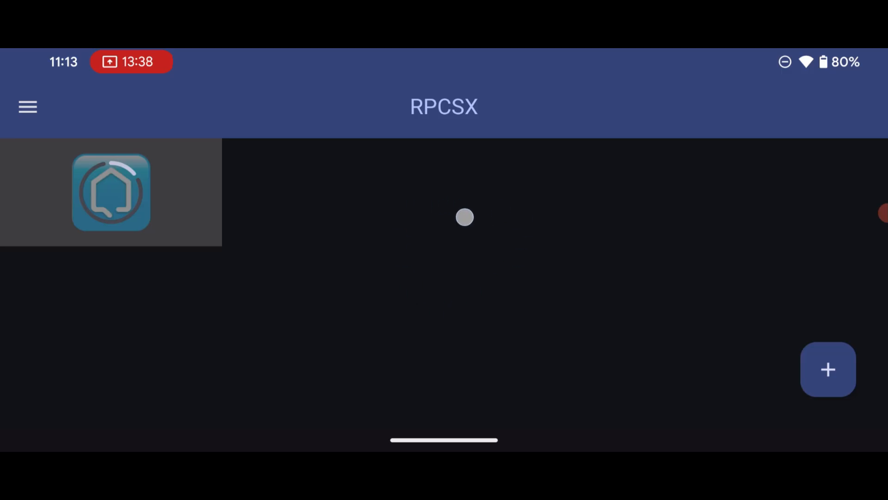
Step: Reach the Advanced Settings Video page and review the Resolution, Frame limit and MSAA options
click(26, 106)
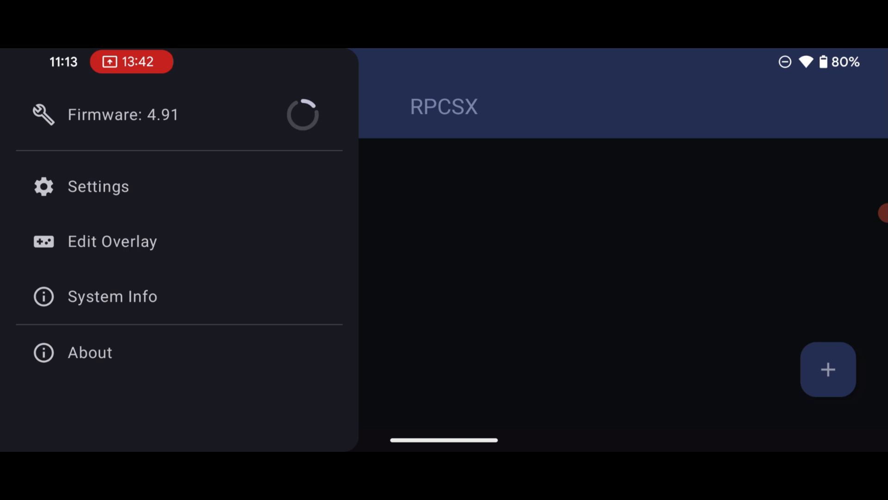
click(98, 186)
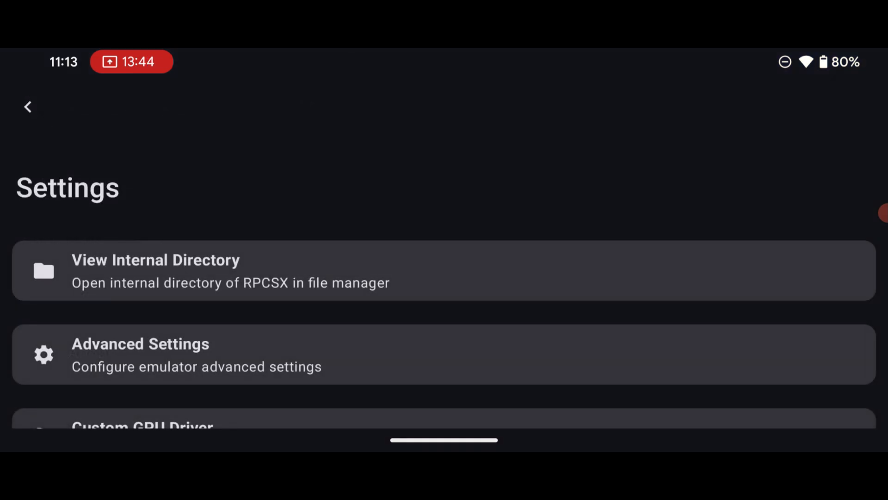
click(141, 354)
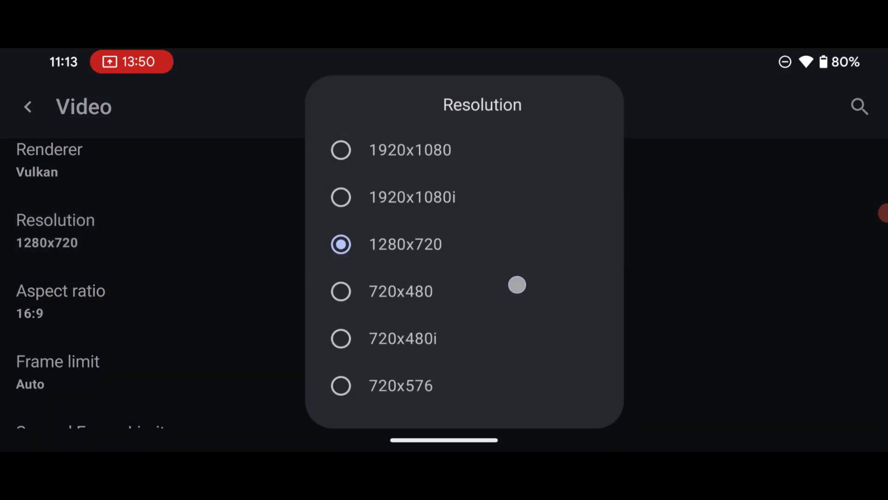
scroll(down, 3)
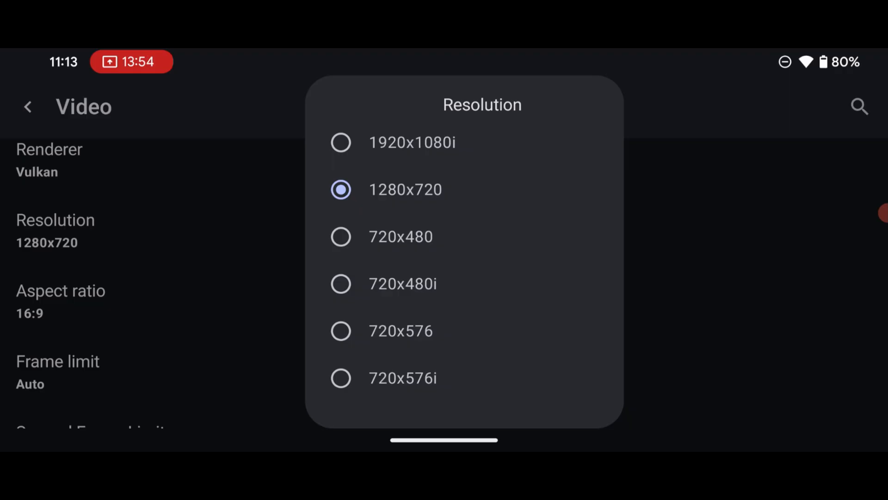
scroll(down, 3)
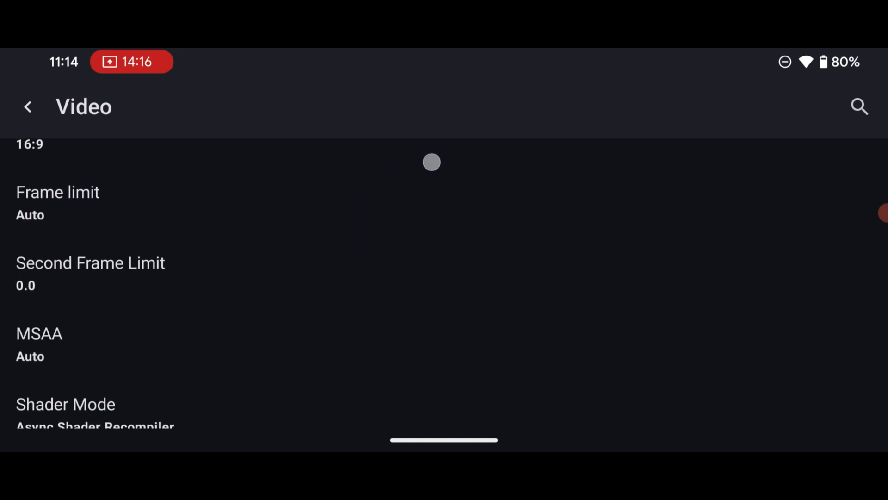
Step: Set MSAA to Disabled and return to the main games screen with the drawer closed
click(38, 340)
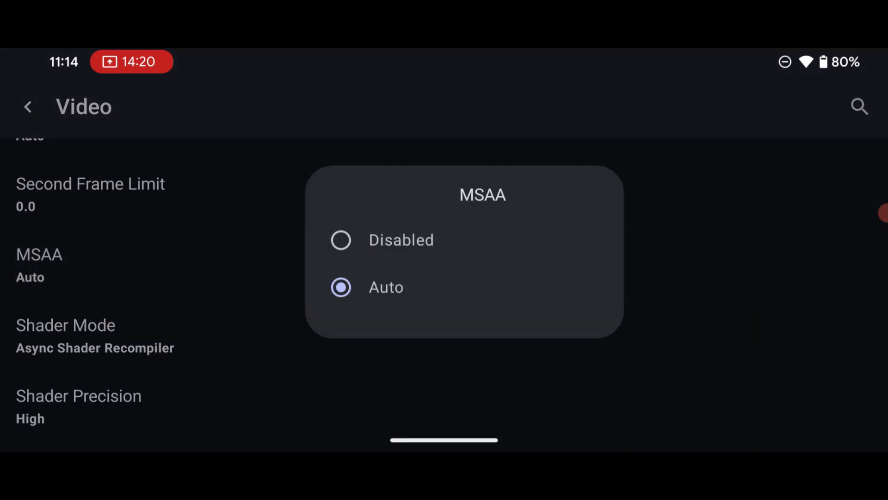
click(340, 240)
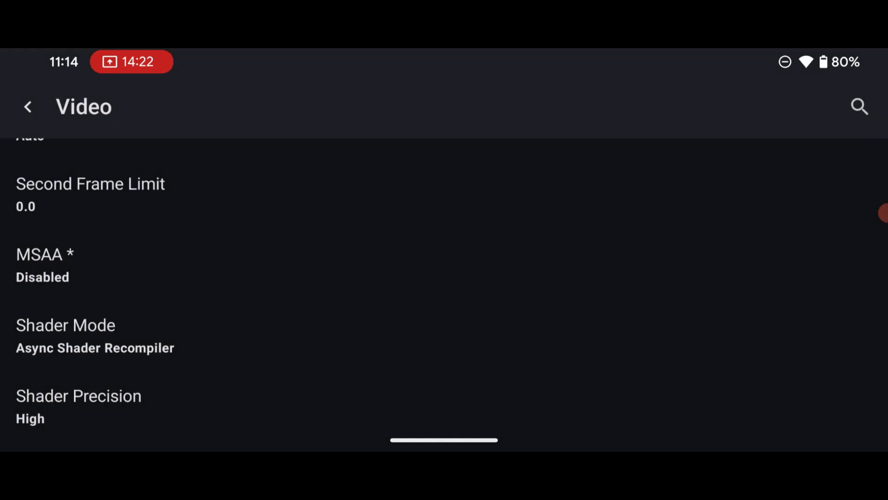
click(30, 106)
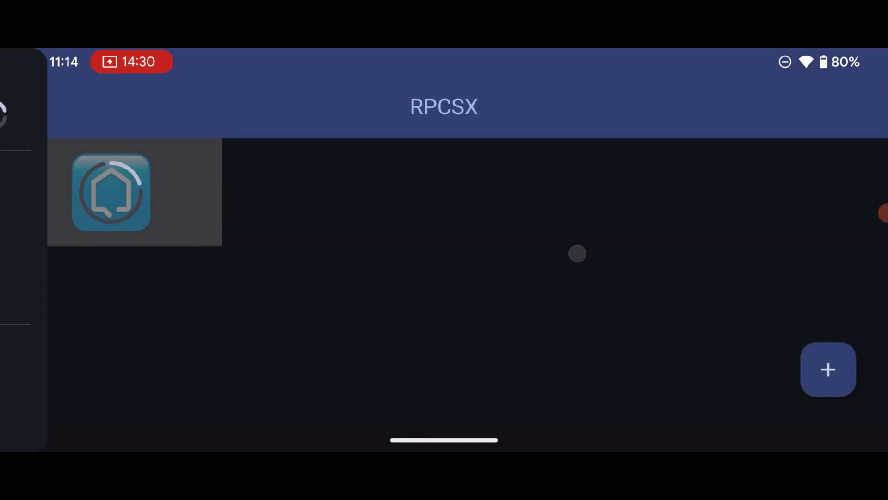
click(26, 107)
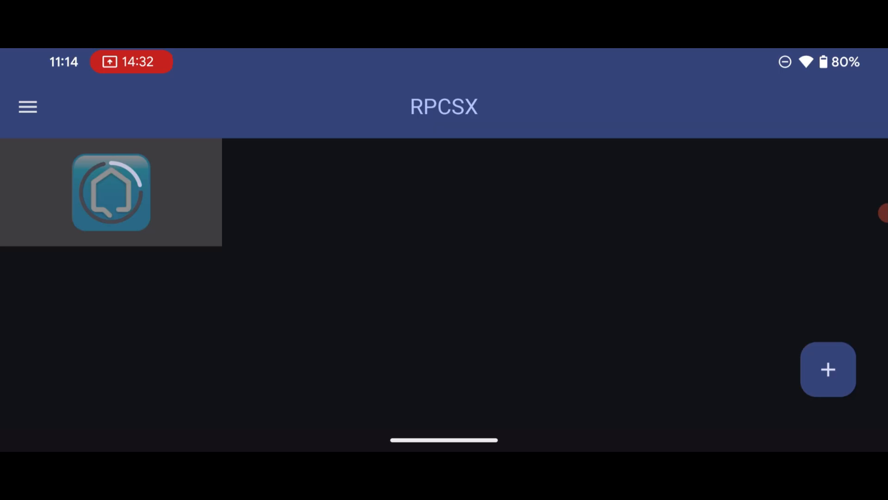